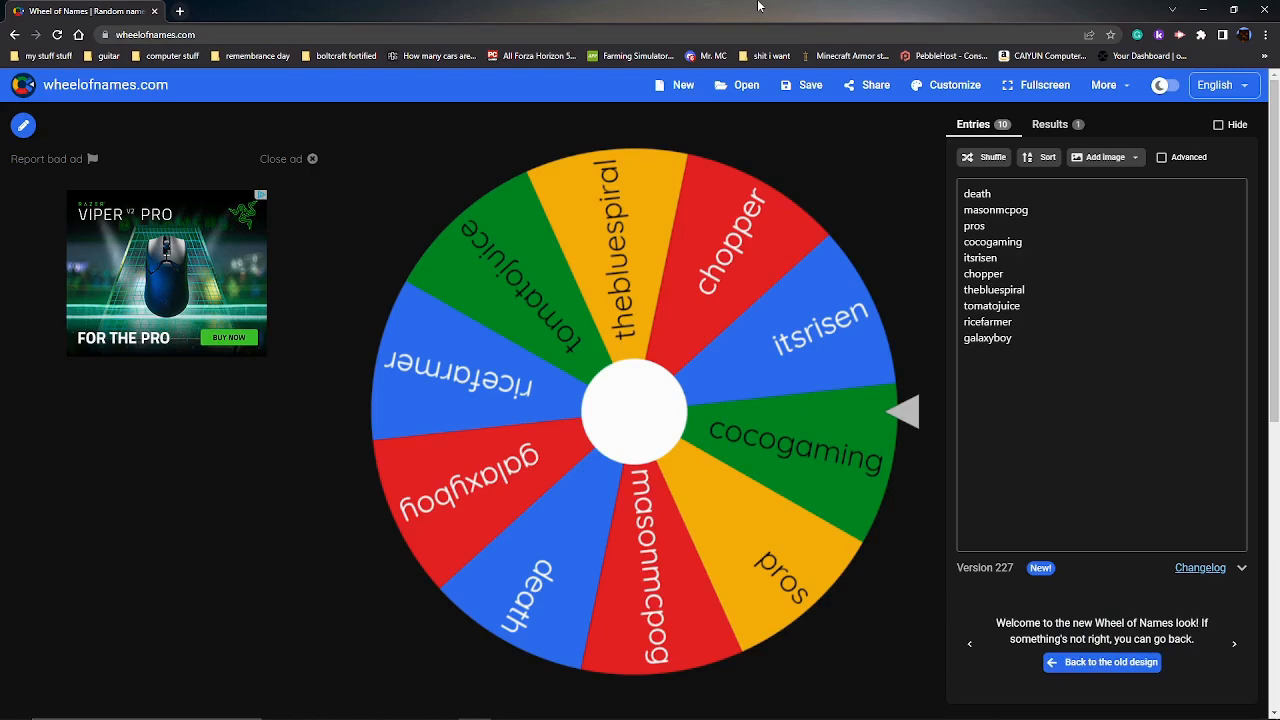
mouse_move(640, 428)
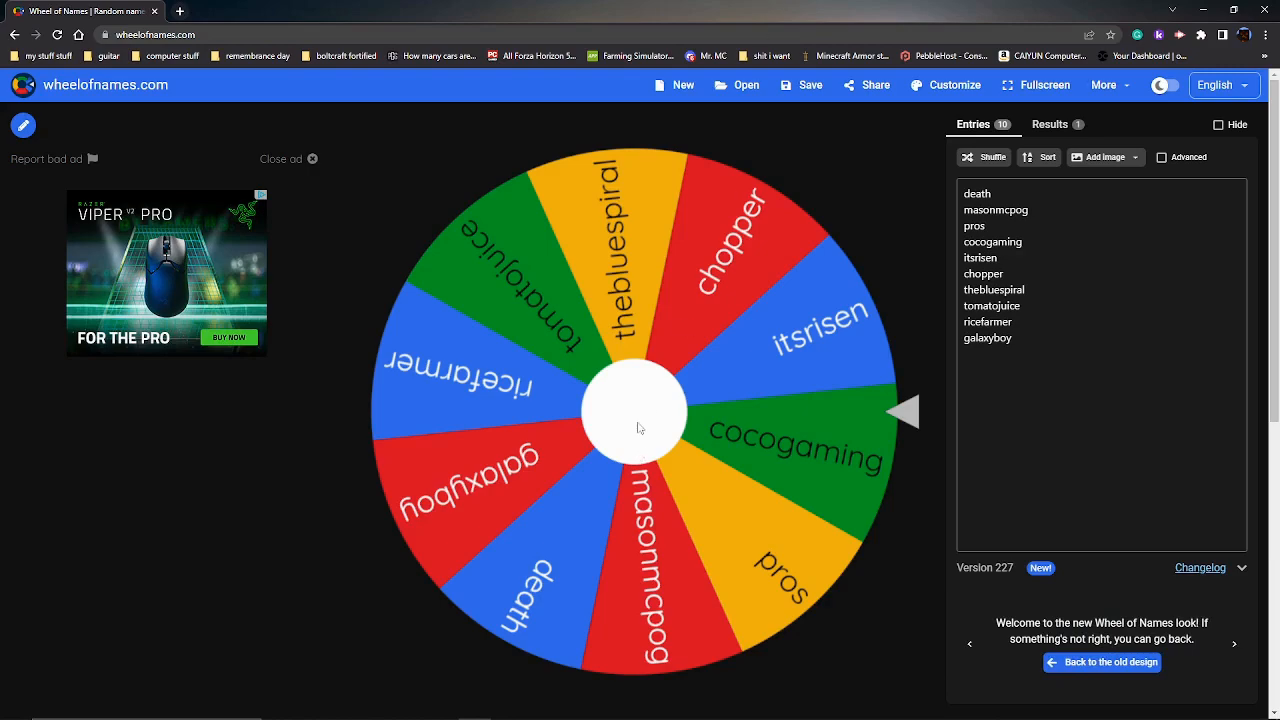
click(630, 410)
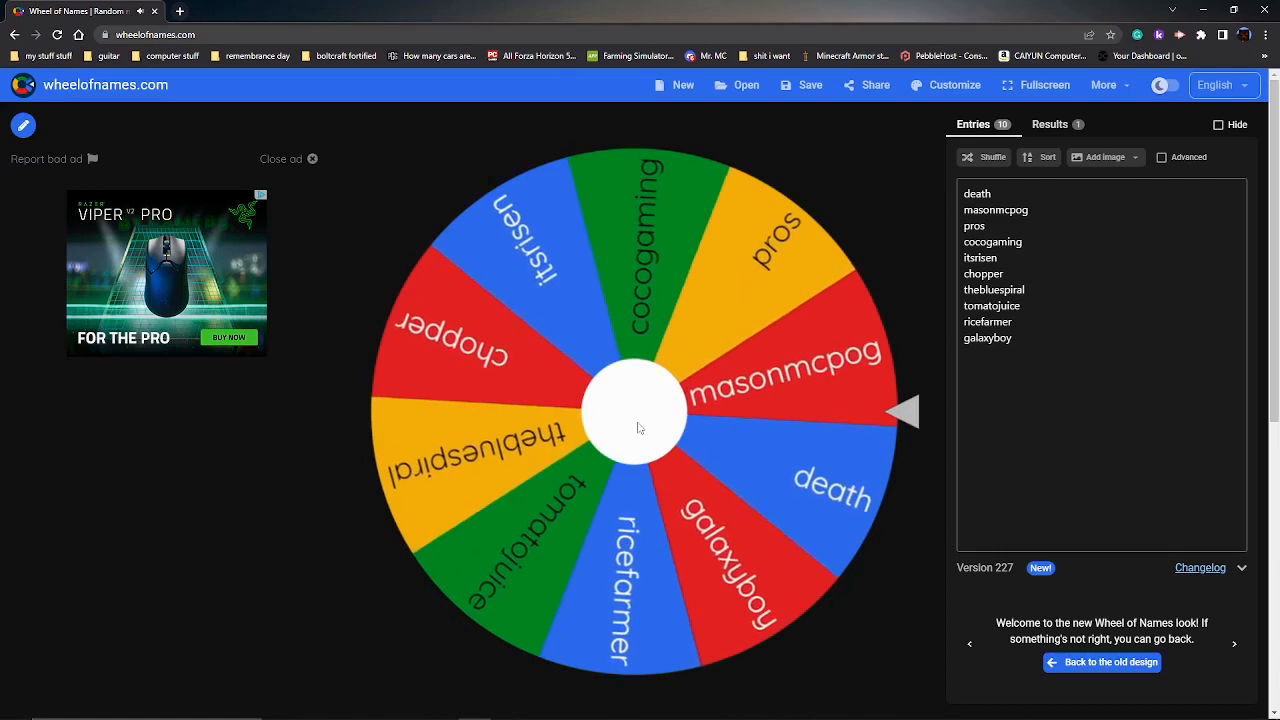
click(636, 410)
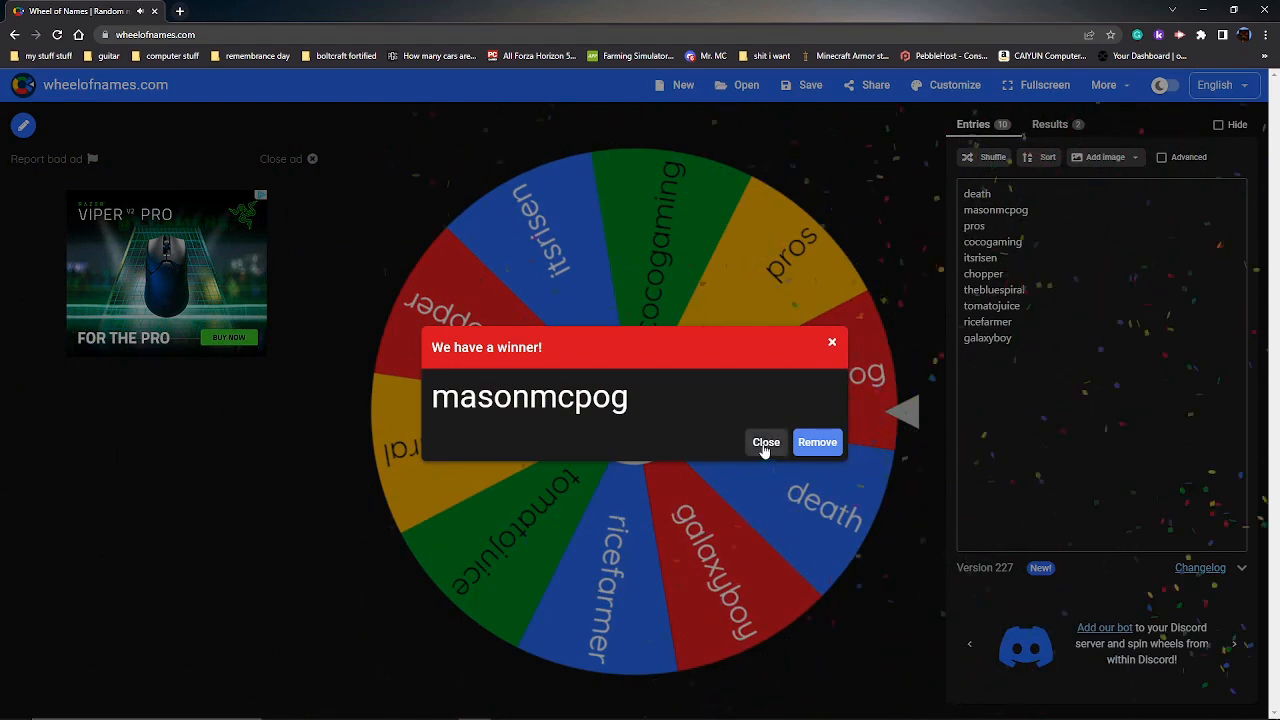
click(766, 442)
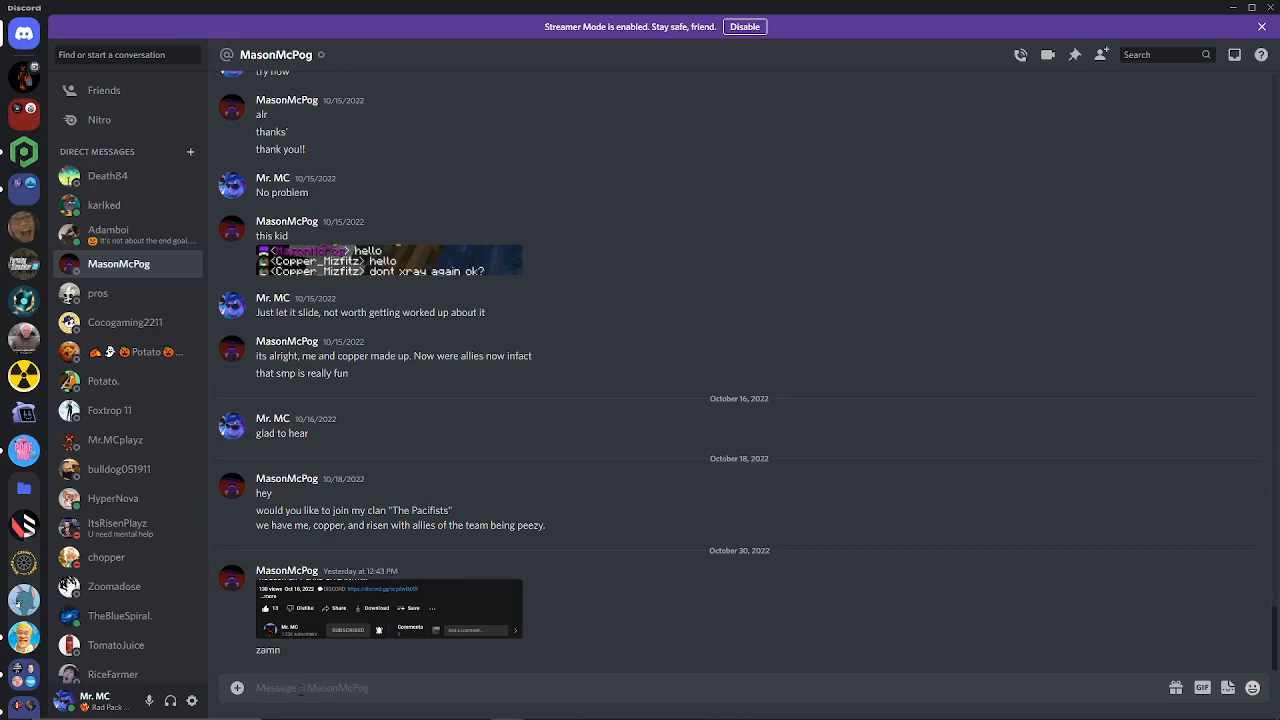
text(Con)
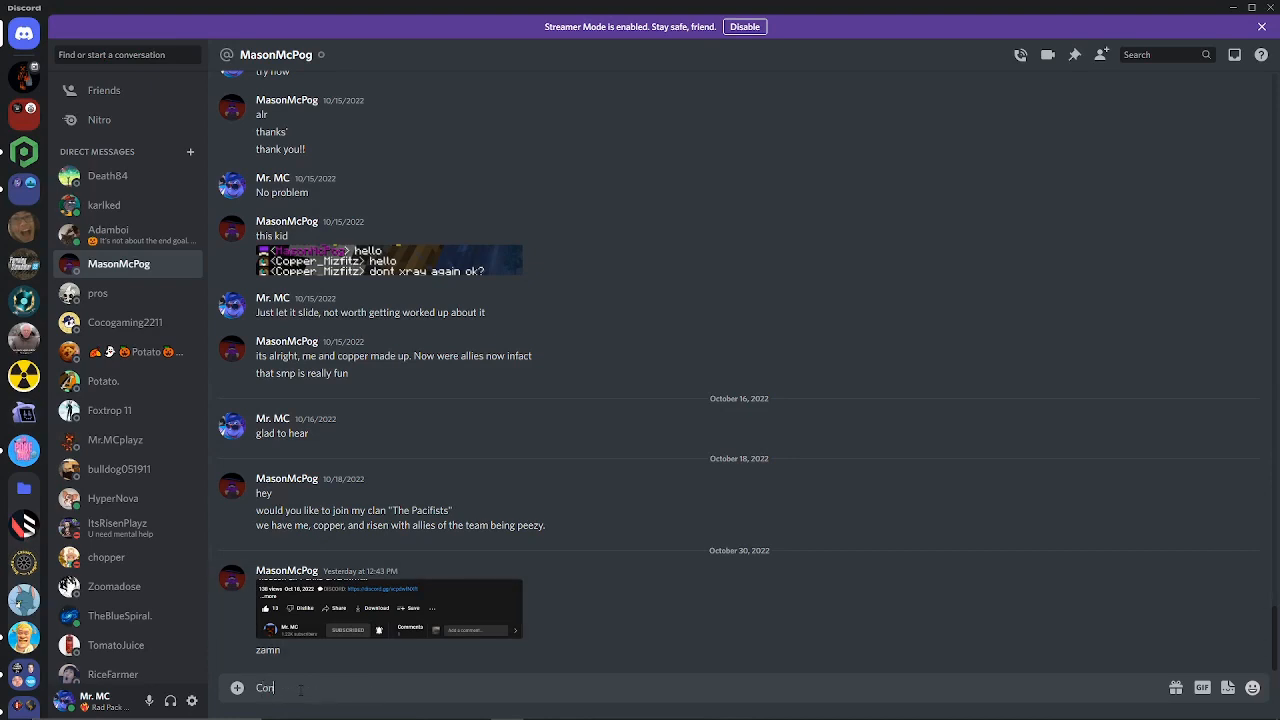
text(Congradualtion @MasonMcPog you have wone the robux)
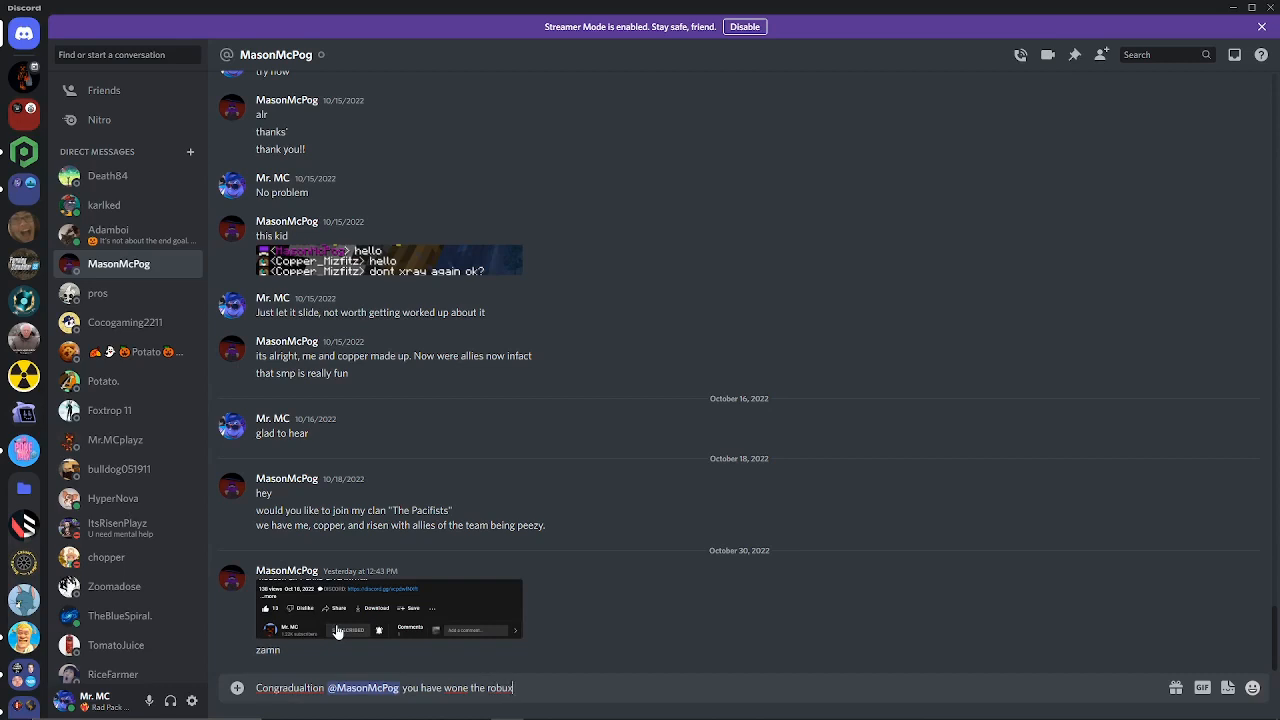
key(BackSpace)
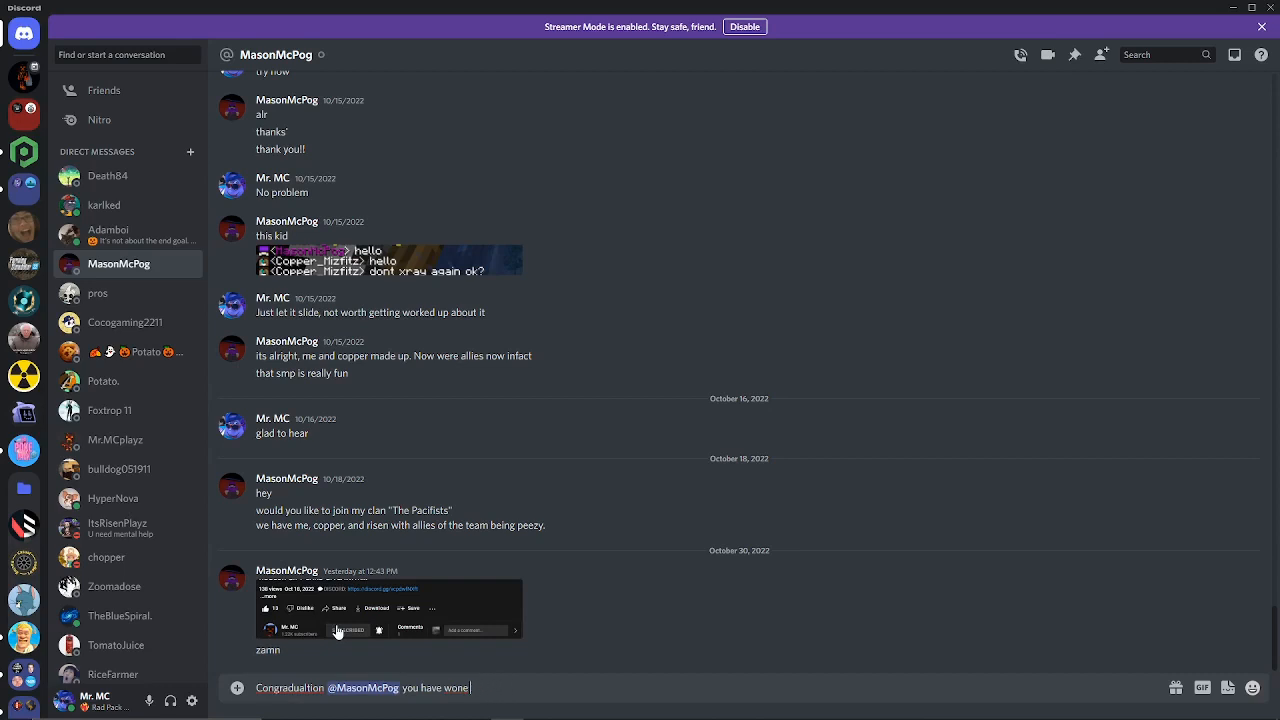
text(the Robux Giveaway!!)
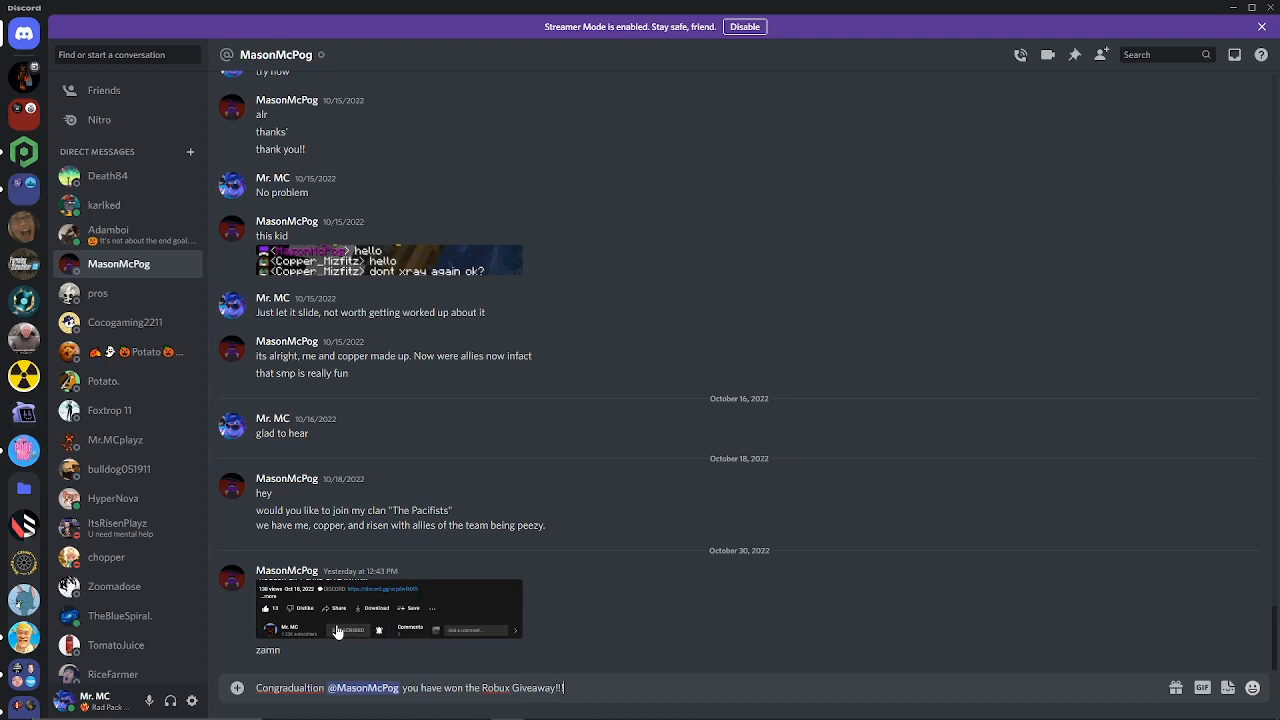
text(to claim)
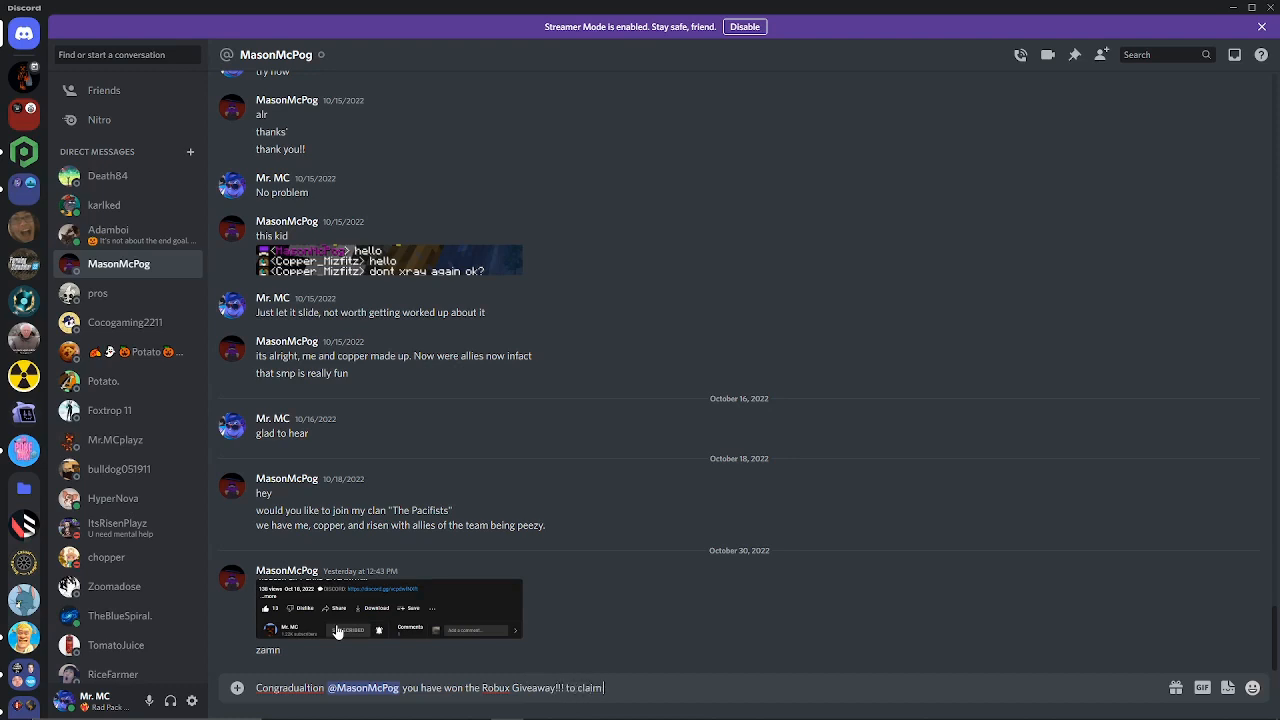
text(your prize, please respend t)
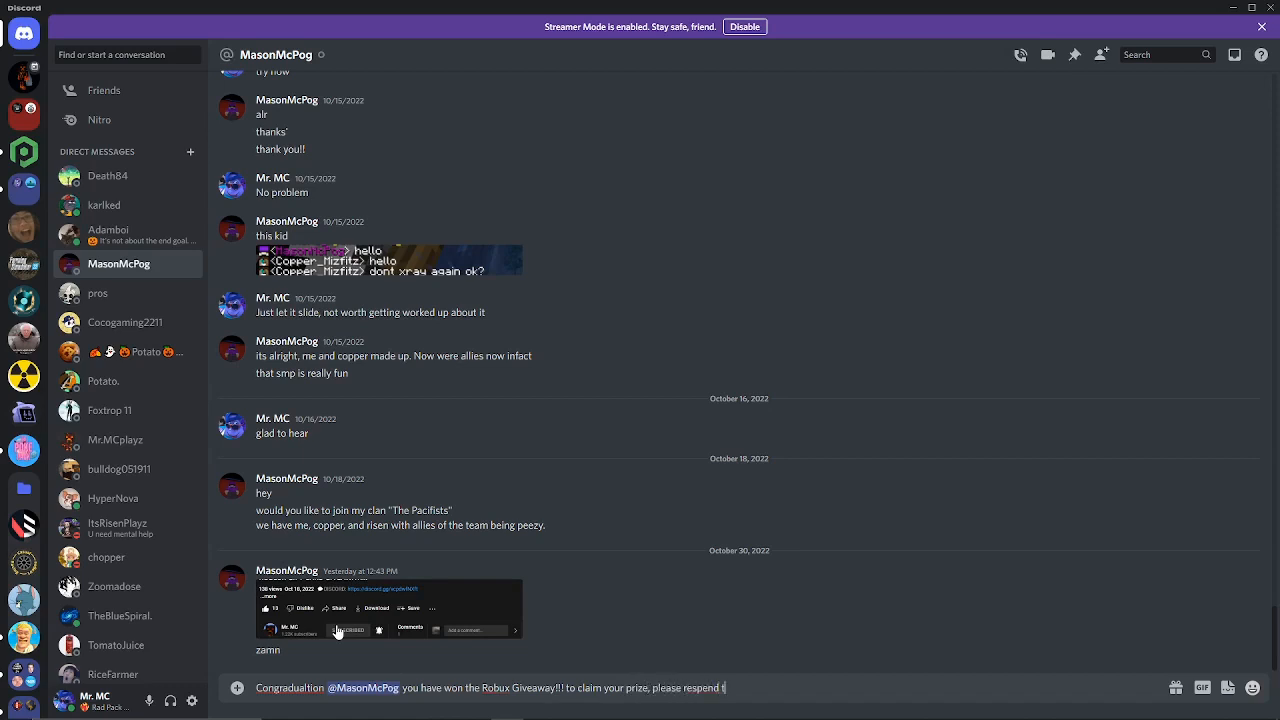
text(d)
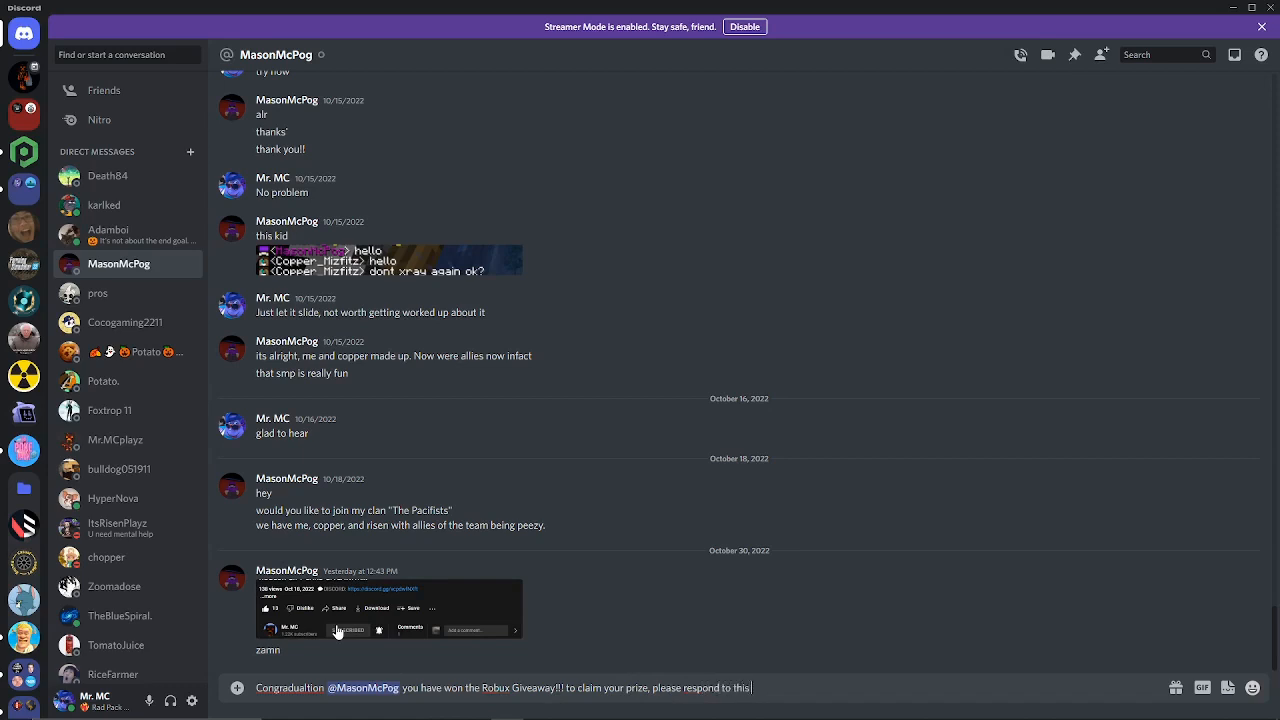
text(message!)
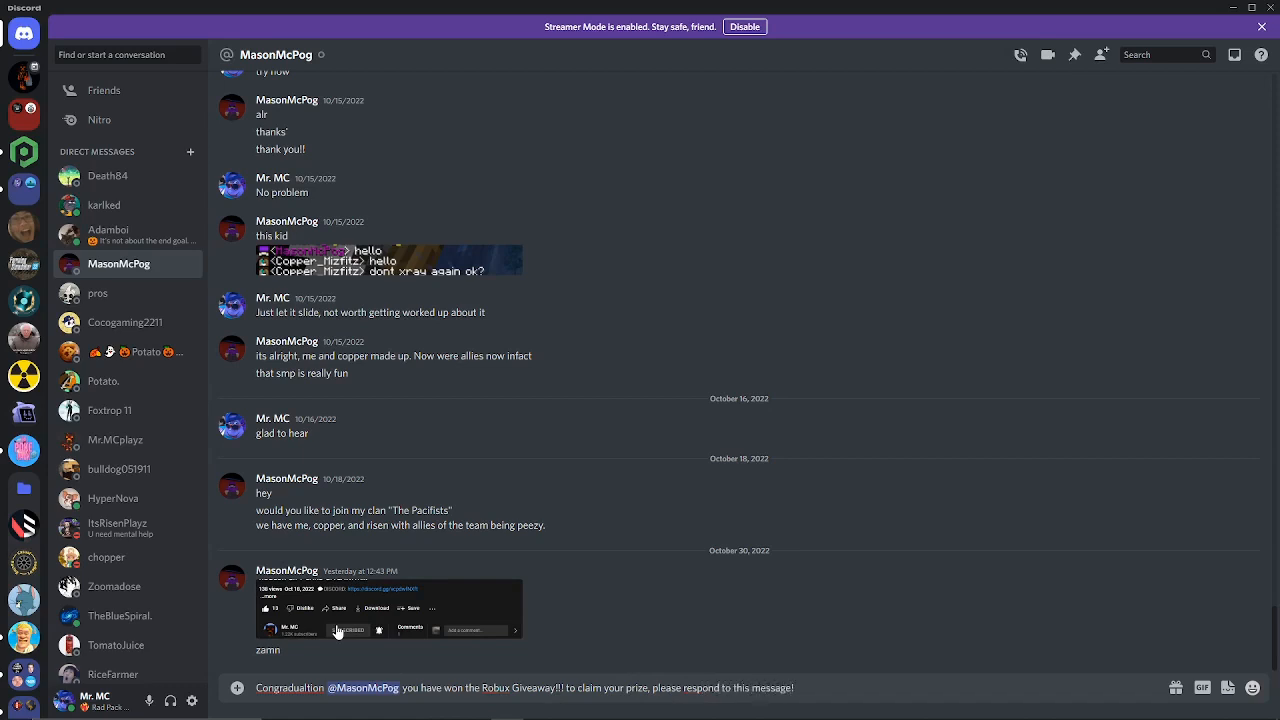
scroll(down, 3)
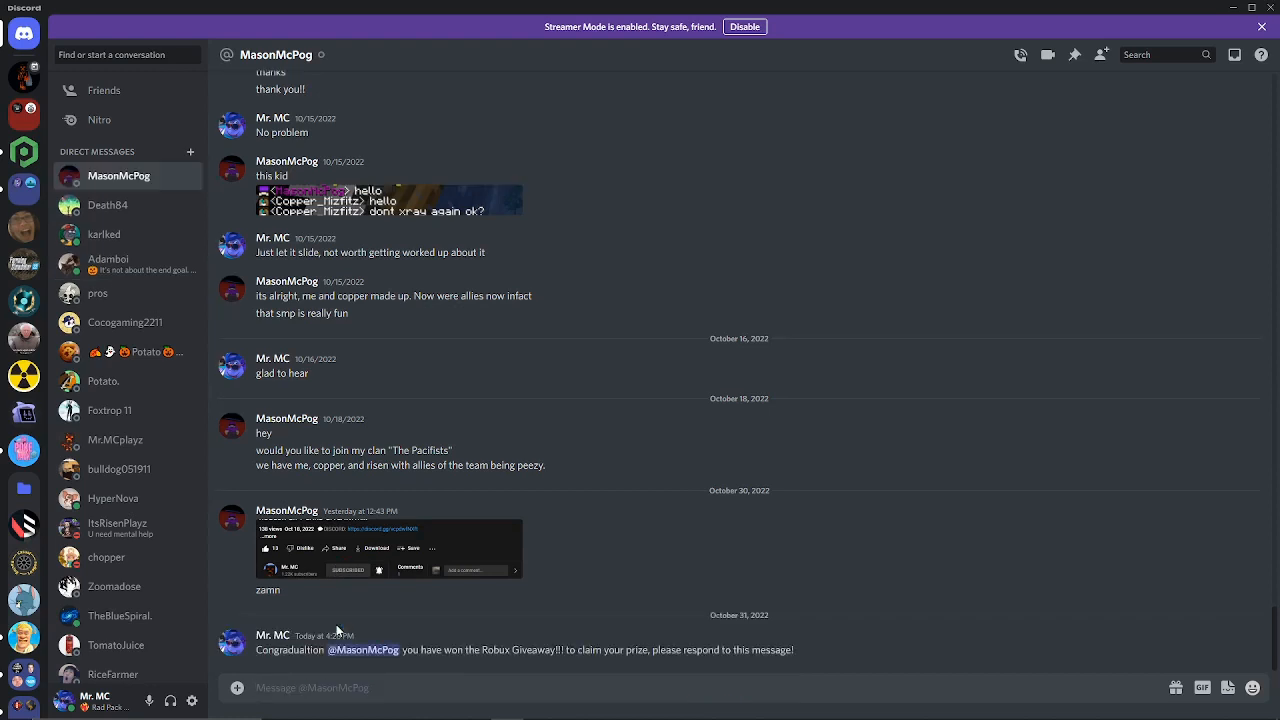